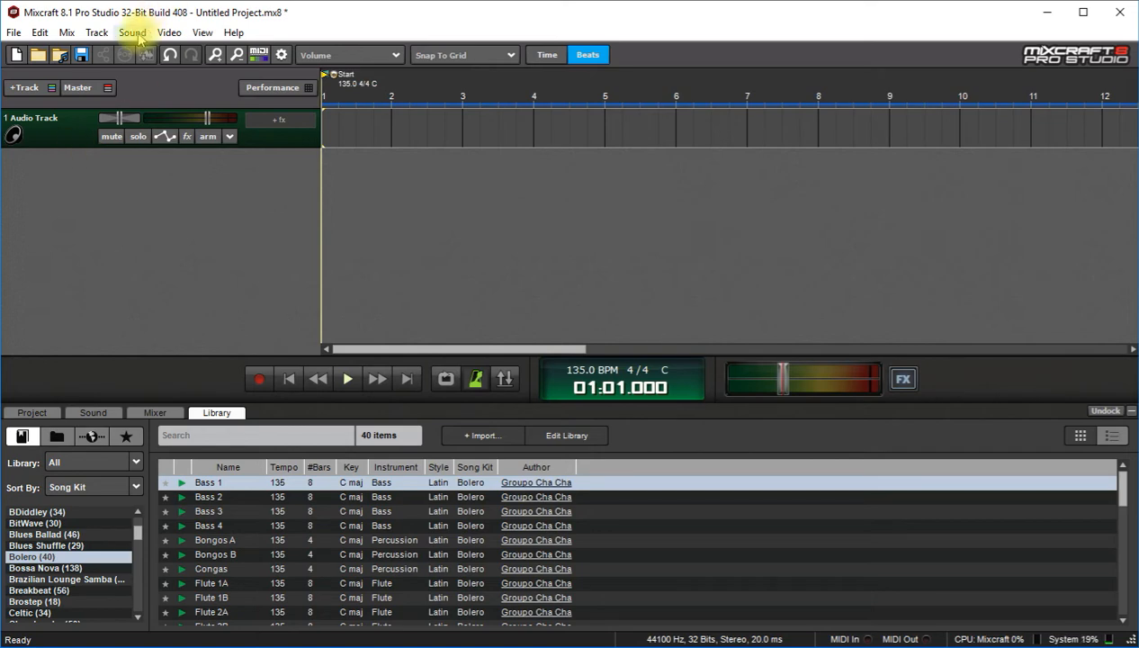
- Import Bass Part.mp3 from the Music folder onto the first audio track
click(133, 32)
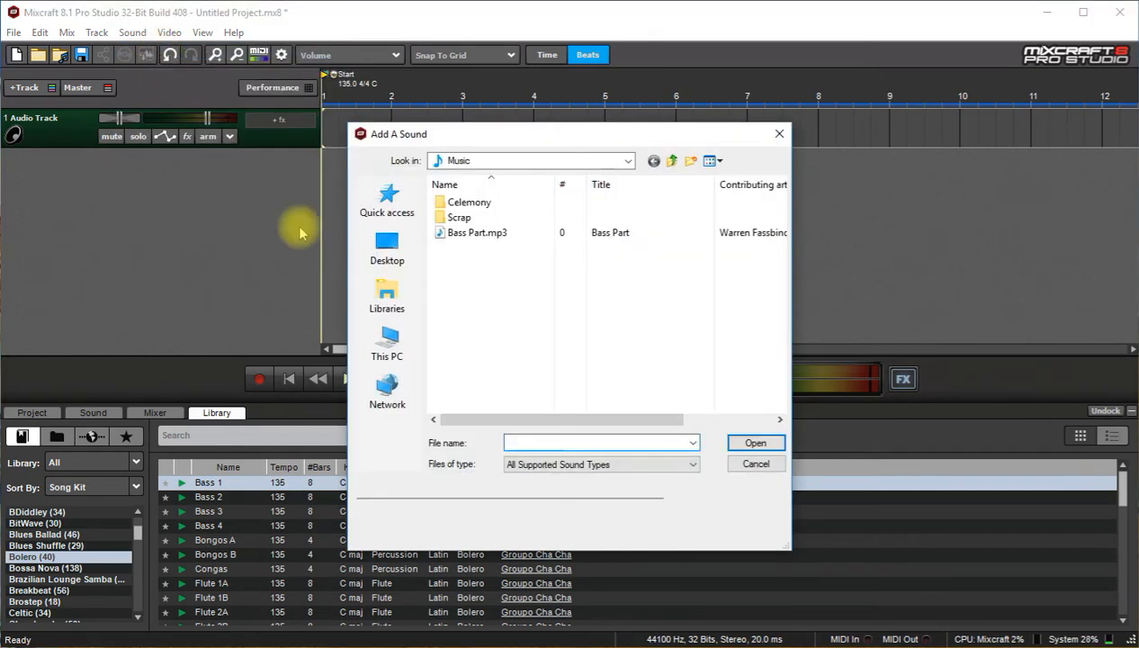
click(476, 232)
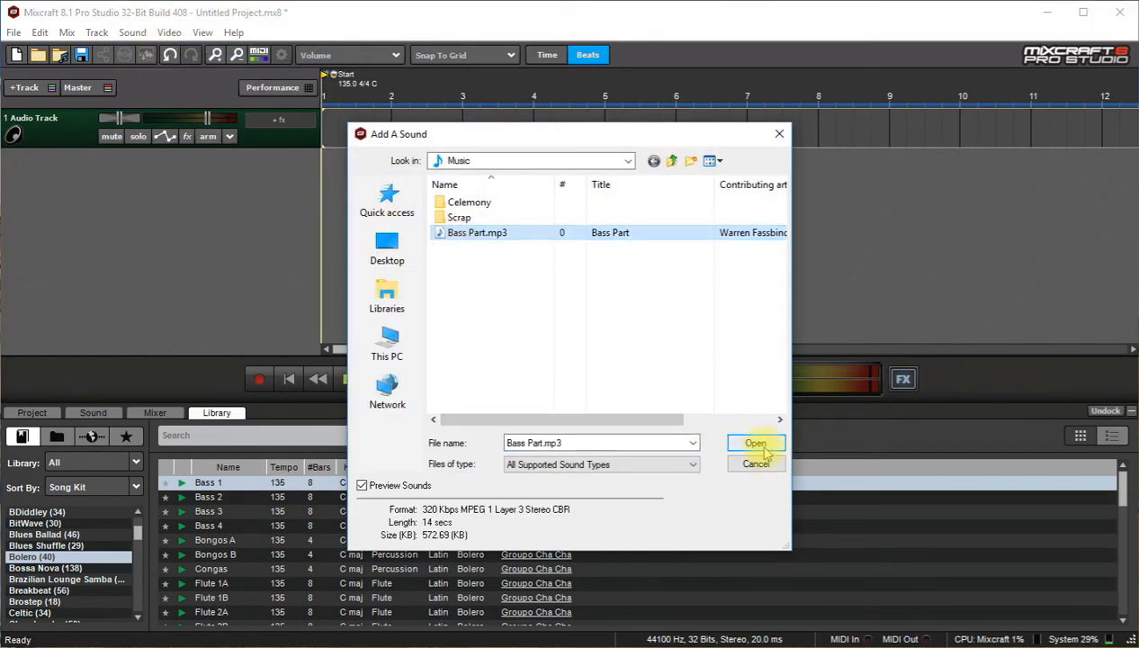
click(755, 442)
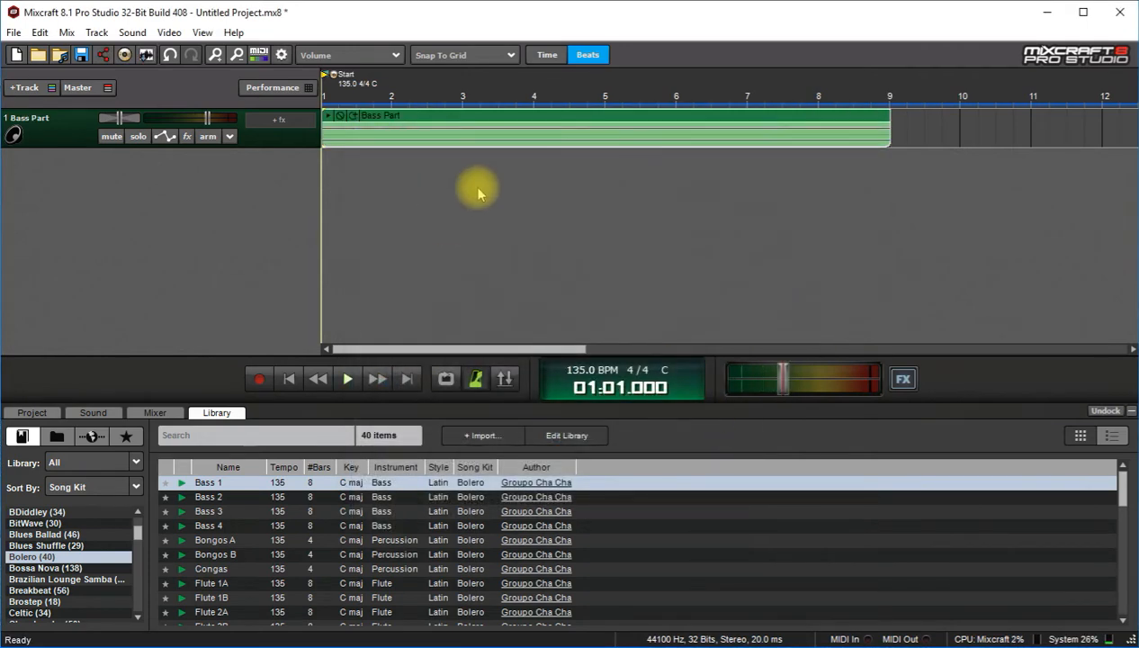
mouse_move(540, 166)
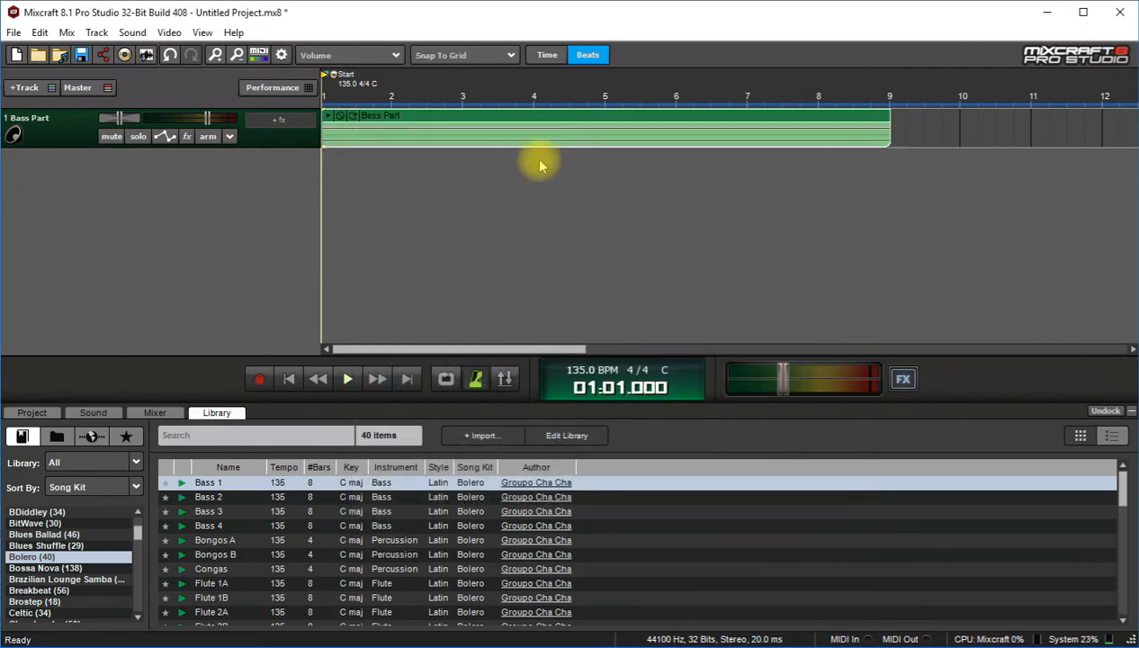
mouse_move(616, 170)
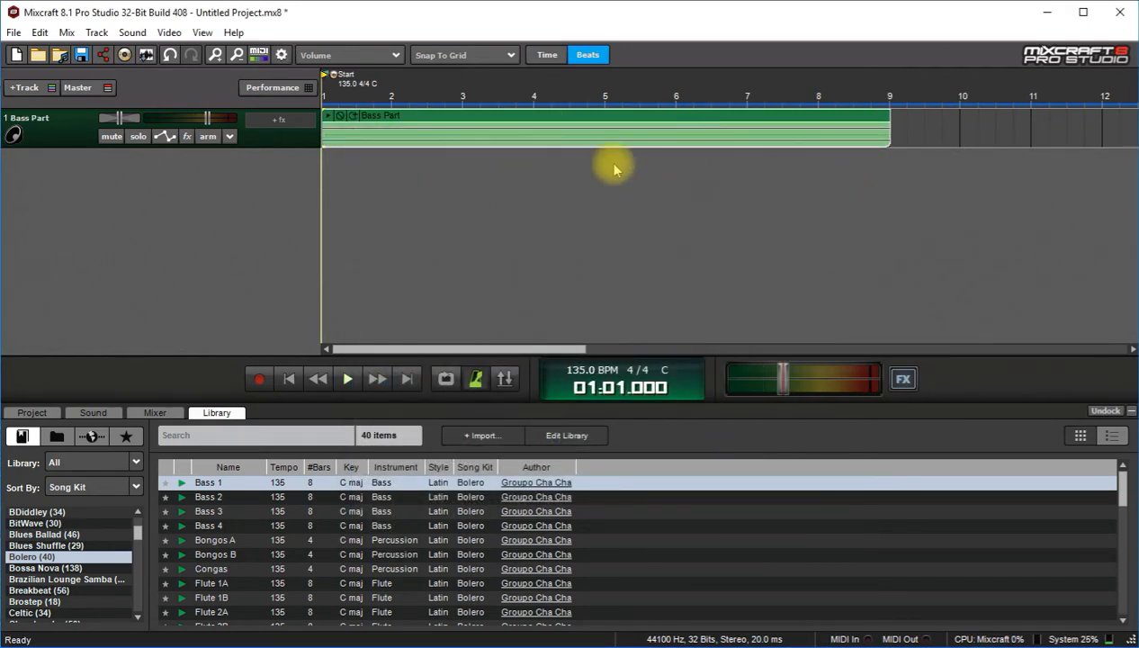
mouse_move(535, 173)
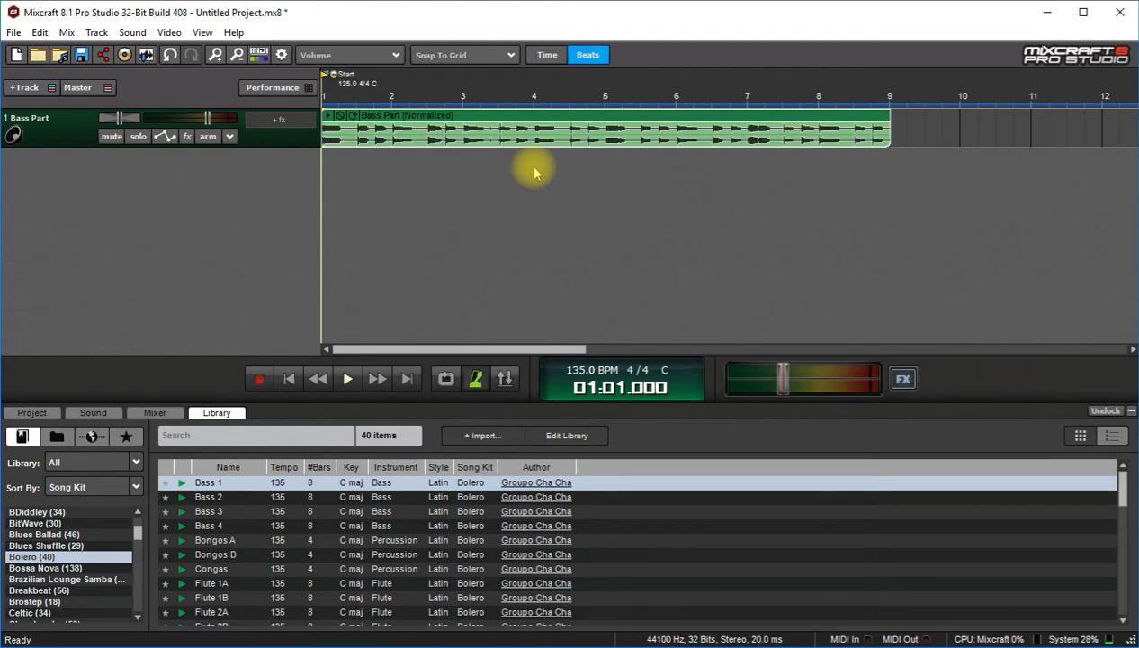
- Play the normalized Bass Part clip from the start, then stop playback
key(space)
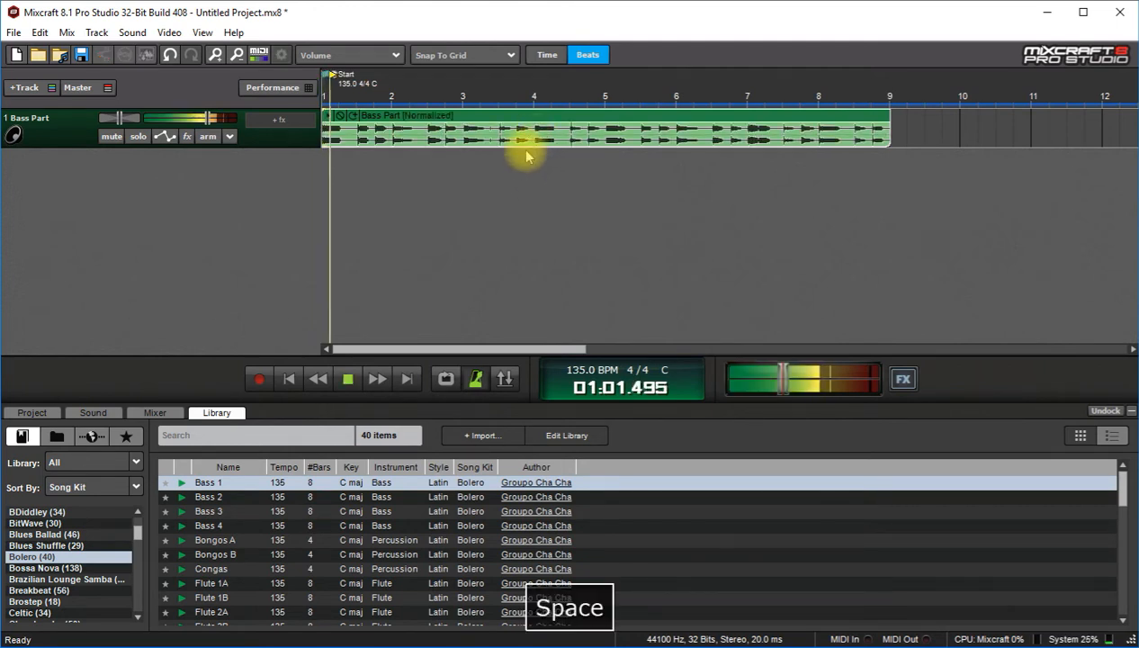
key(space)
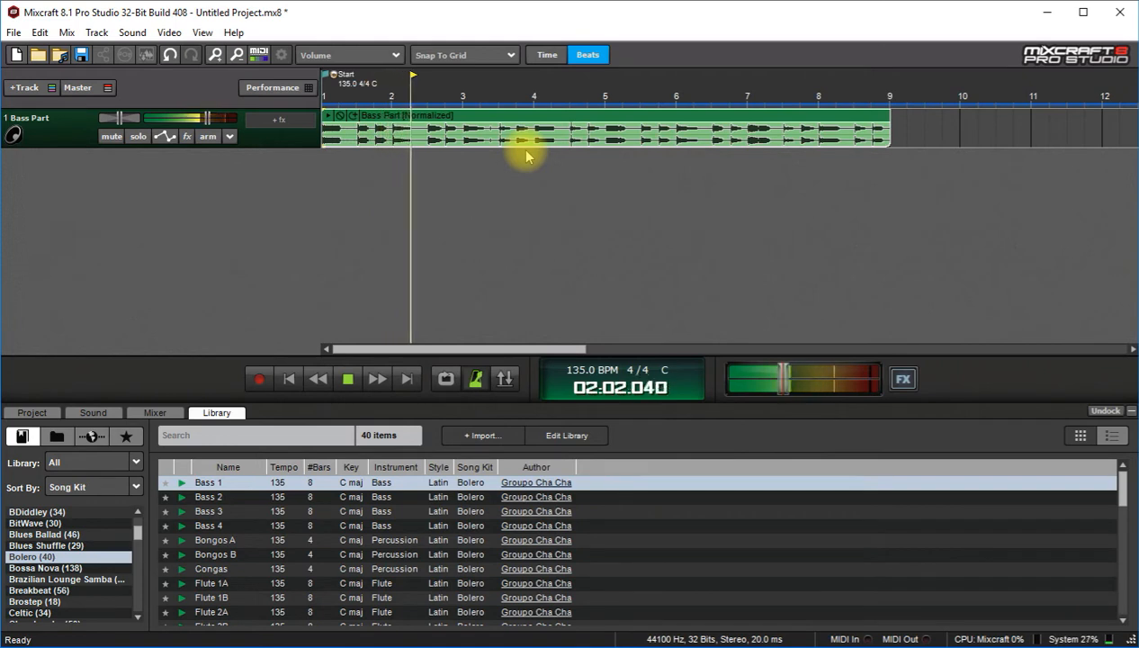
key(Space)
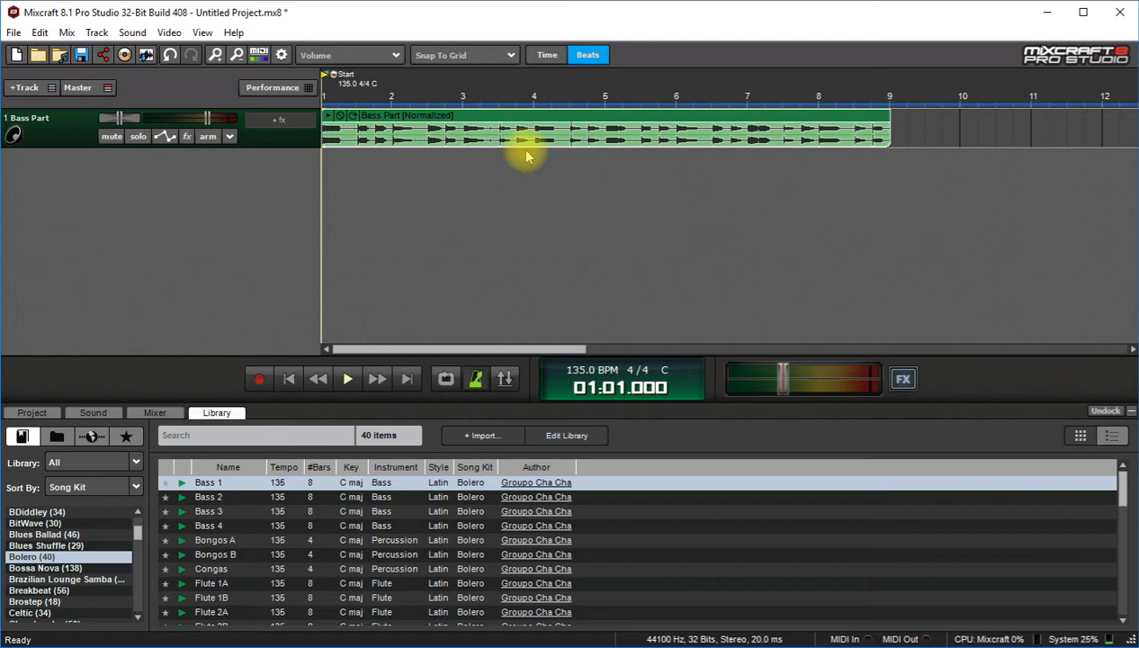
mouse_move(574, 333)
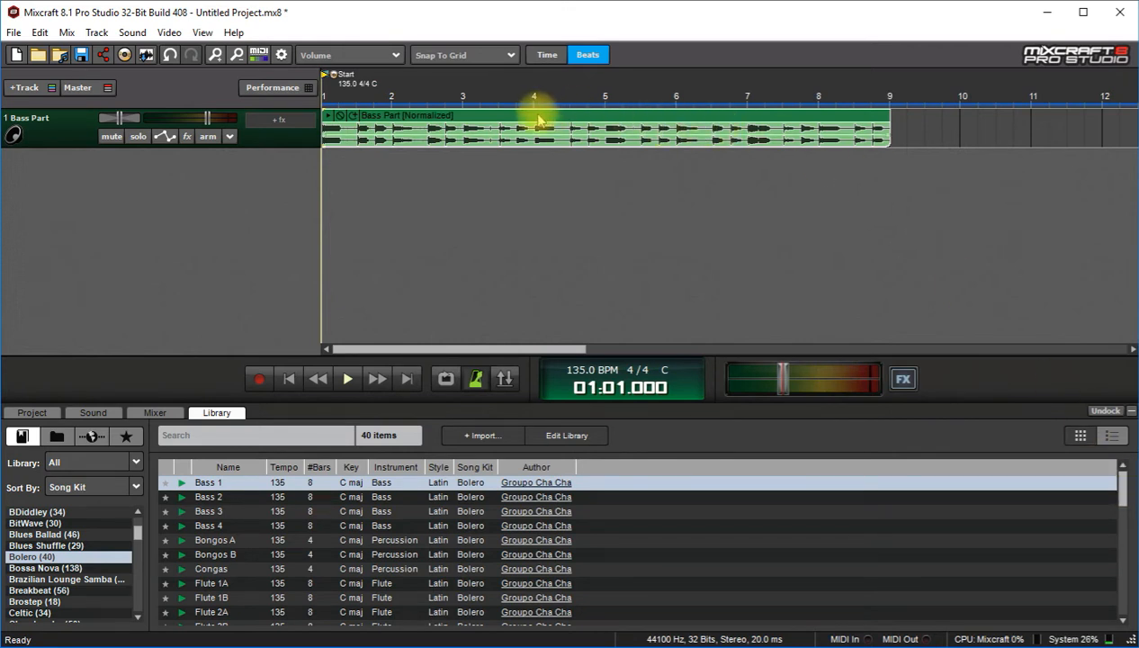
- Enable Use Project Tempo and Use Project Key for the Bass Part clip, setting original key C
click(93, 412)
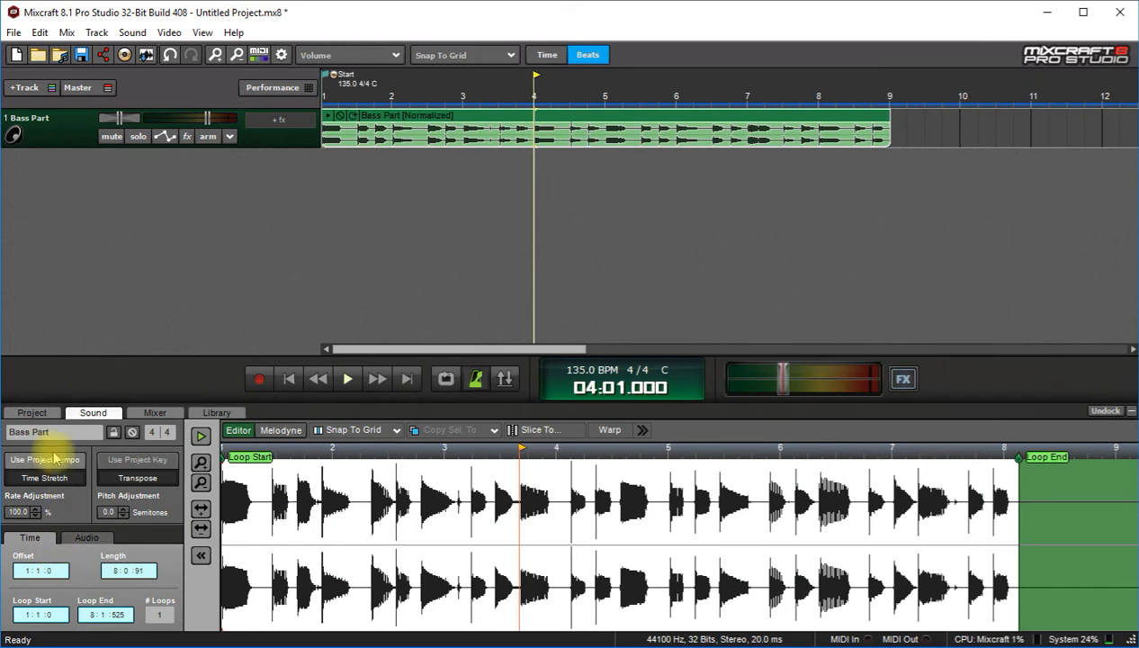
click(44, 460)
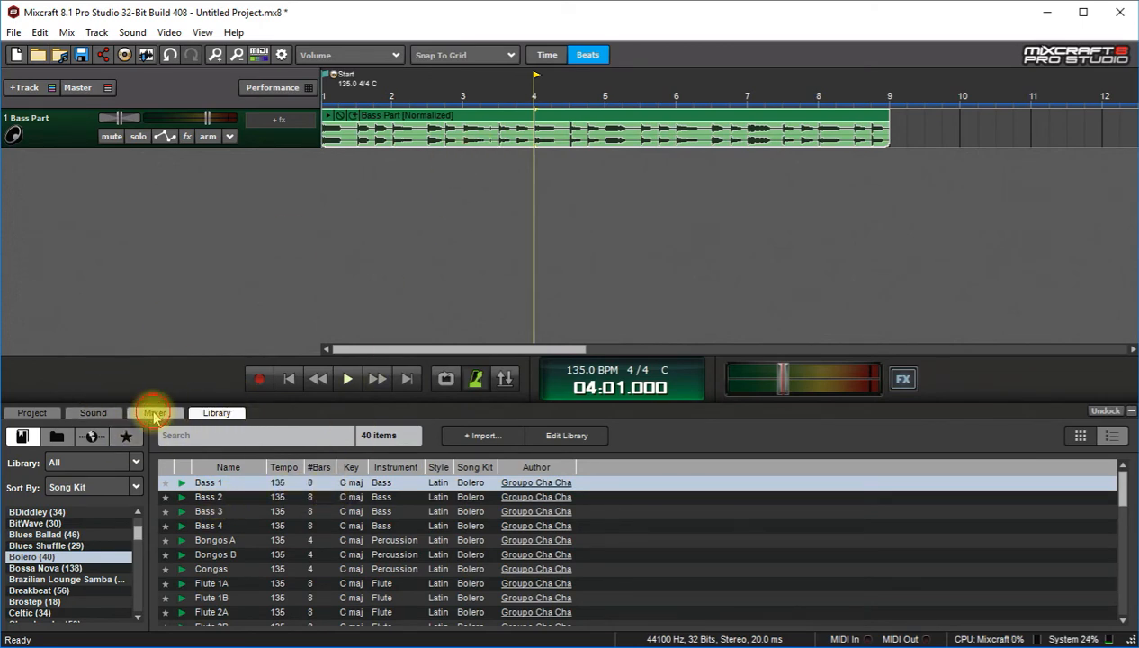
click(93, 385)
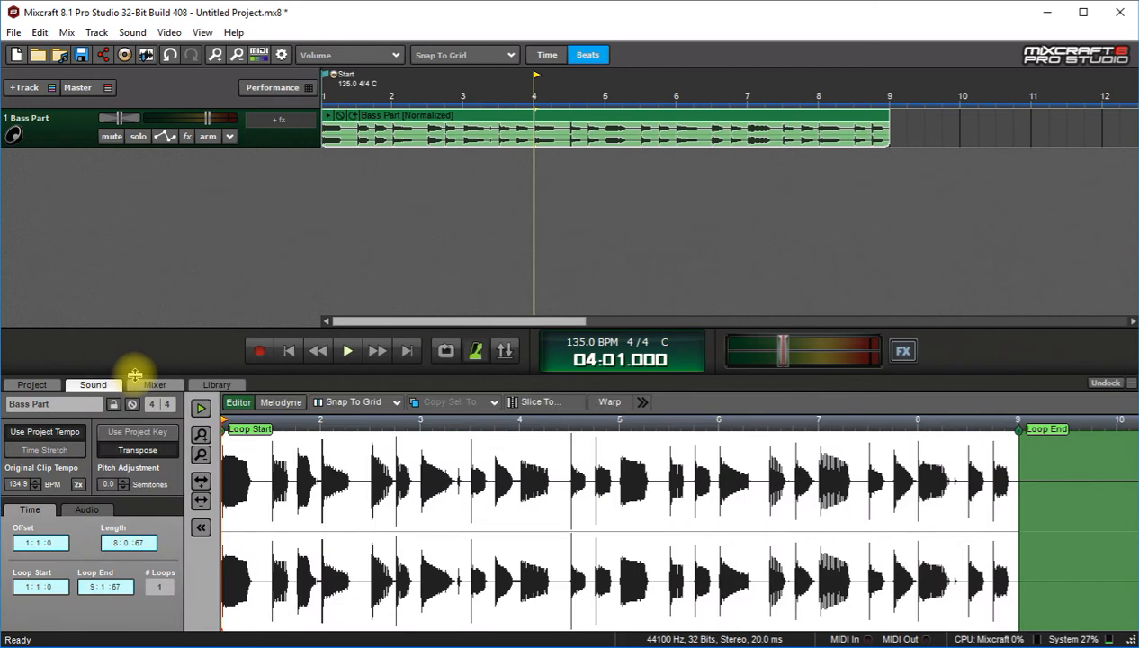
click(138, 432)
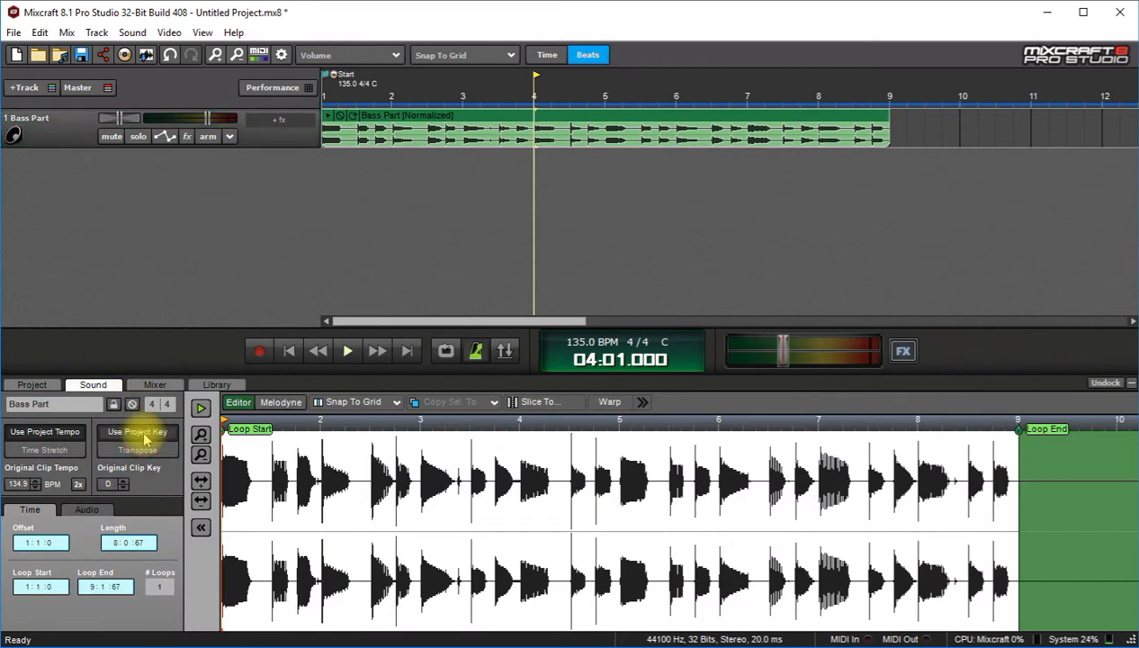
click(348, 351)
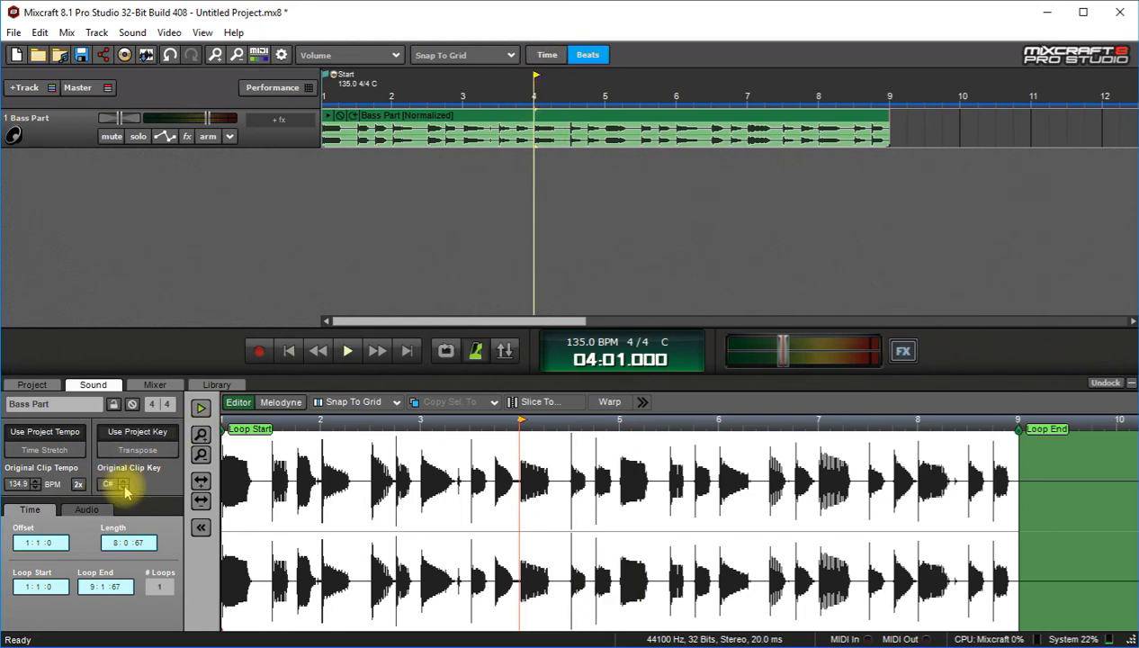
key(space)
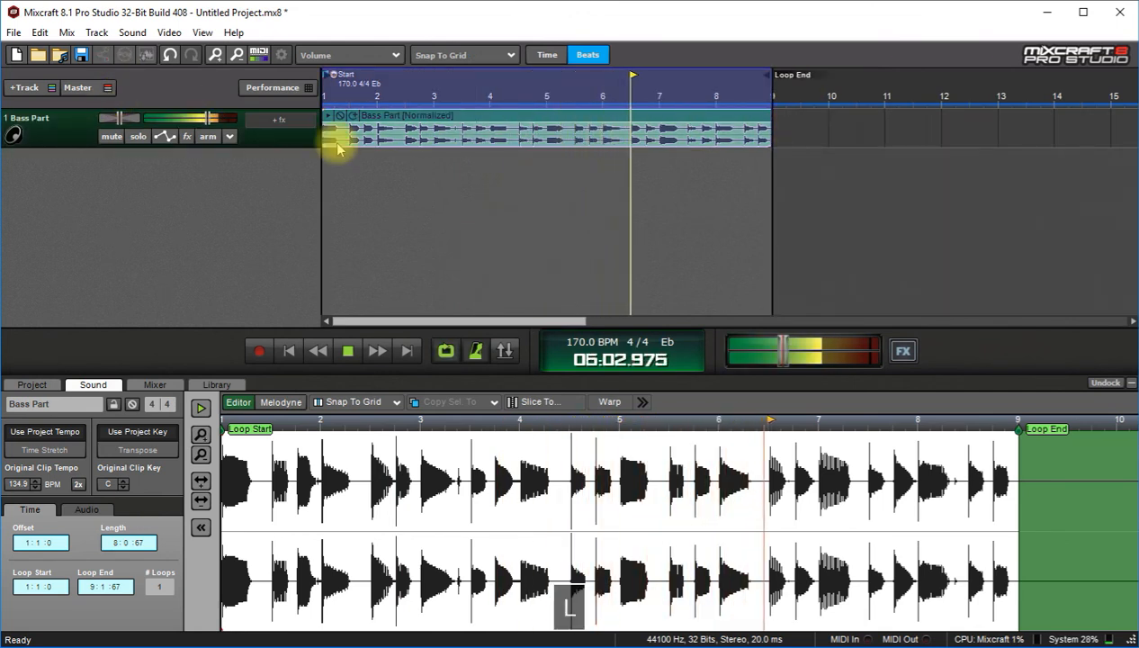
- Stop playback of the retuned Bass Part at 170 BPM in Eb
key(Space)
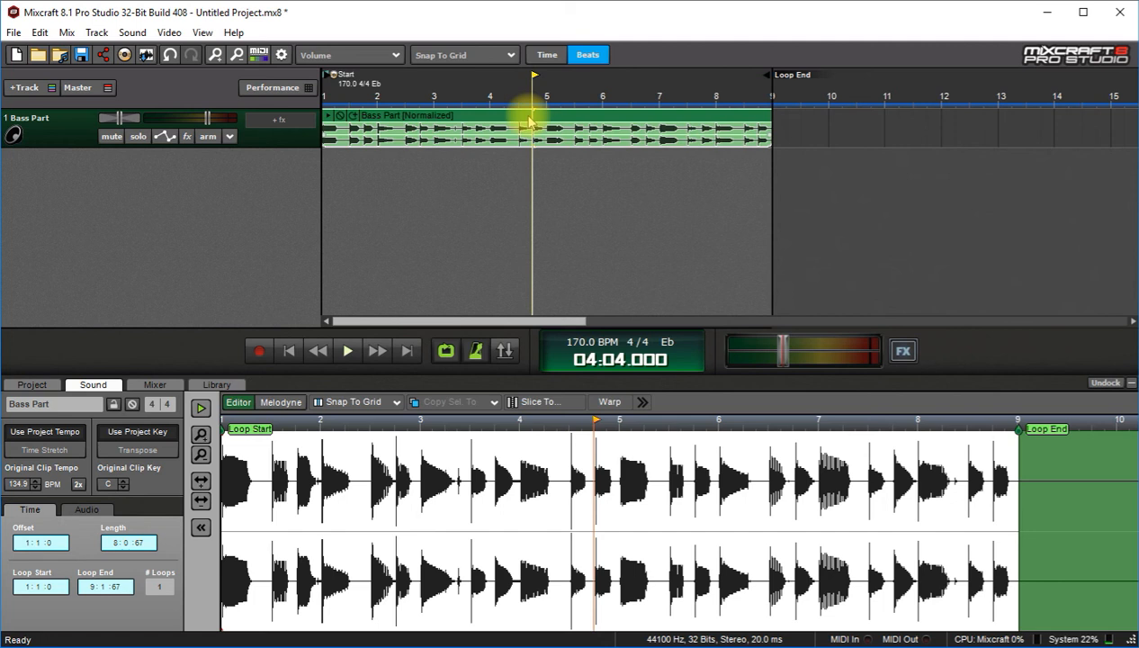
key(ctrl+k)
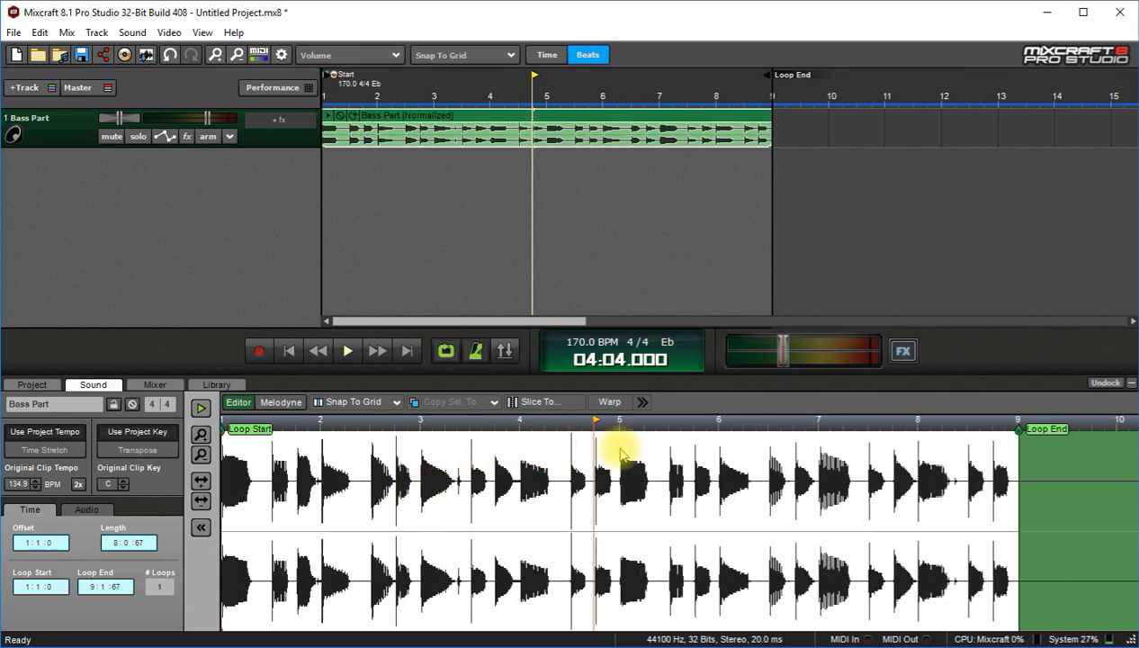
click(347, 350)
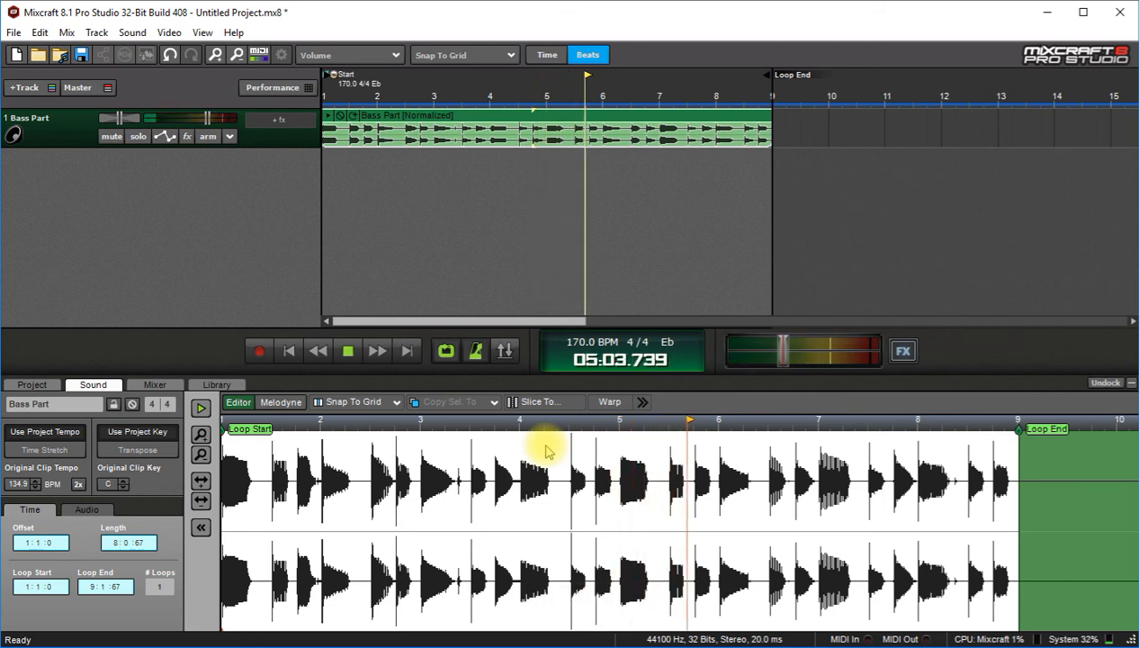
key(space)
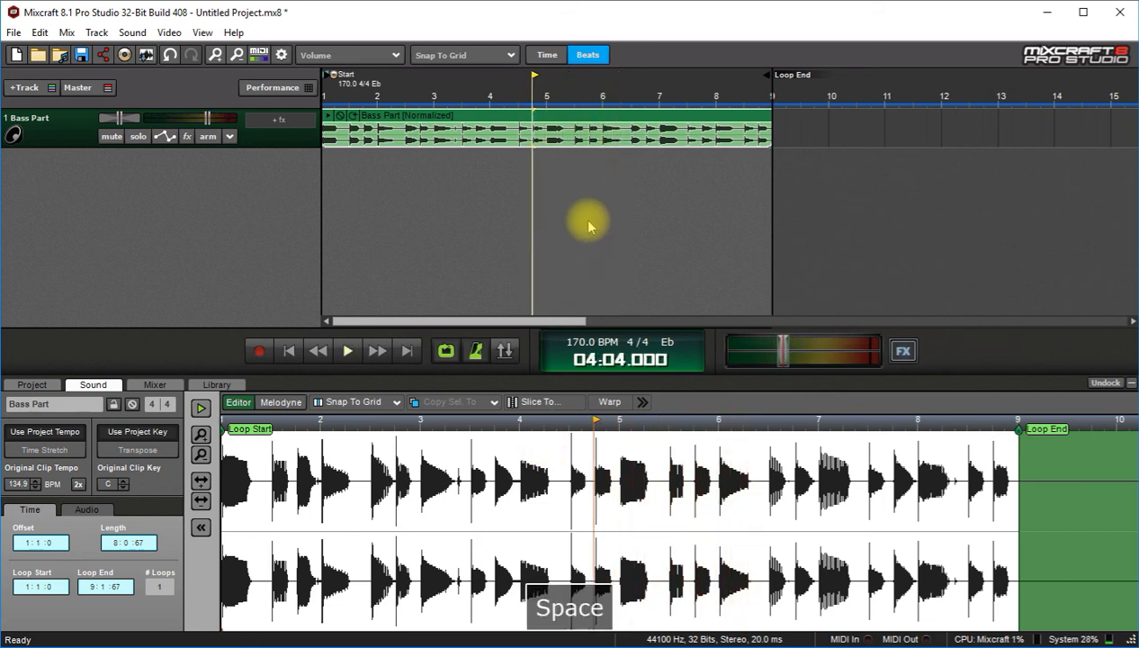
key(space)
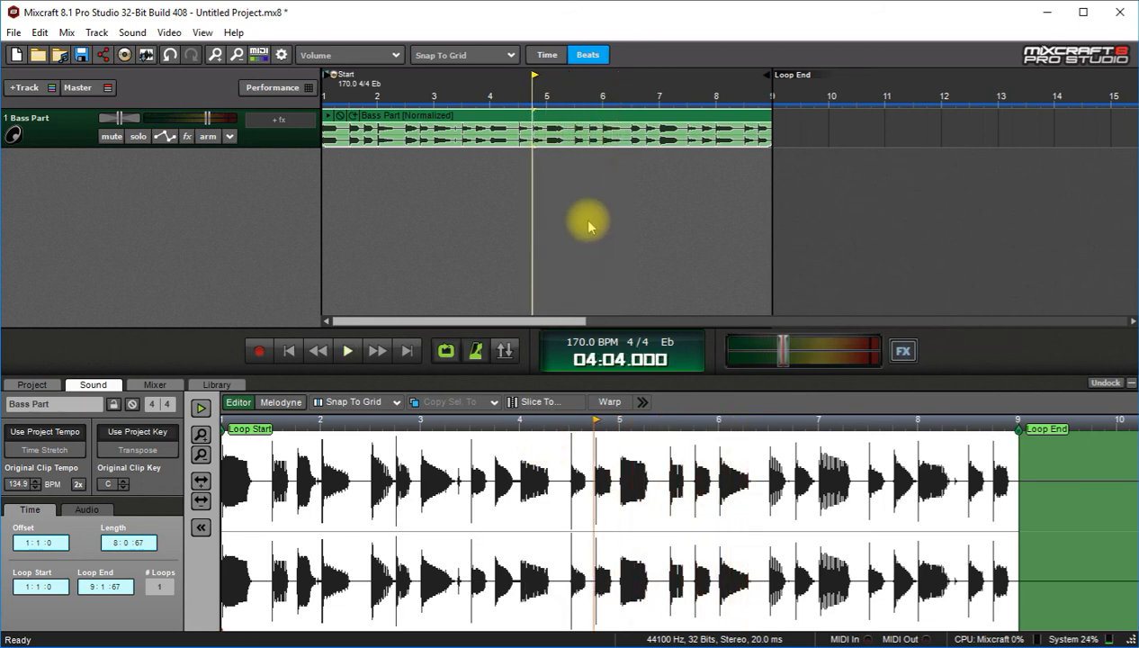